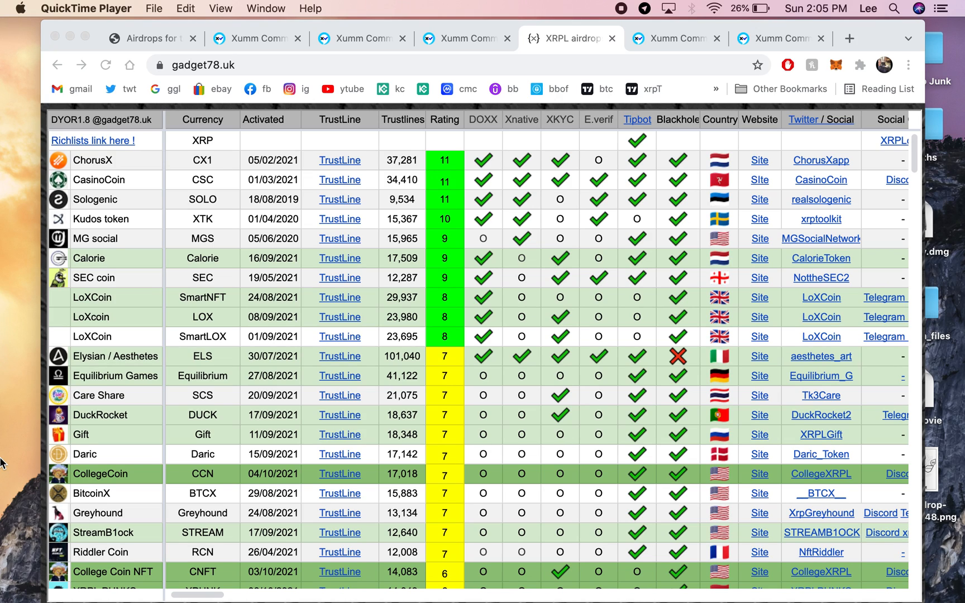
pyautogui.moveTo(251, 62)
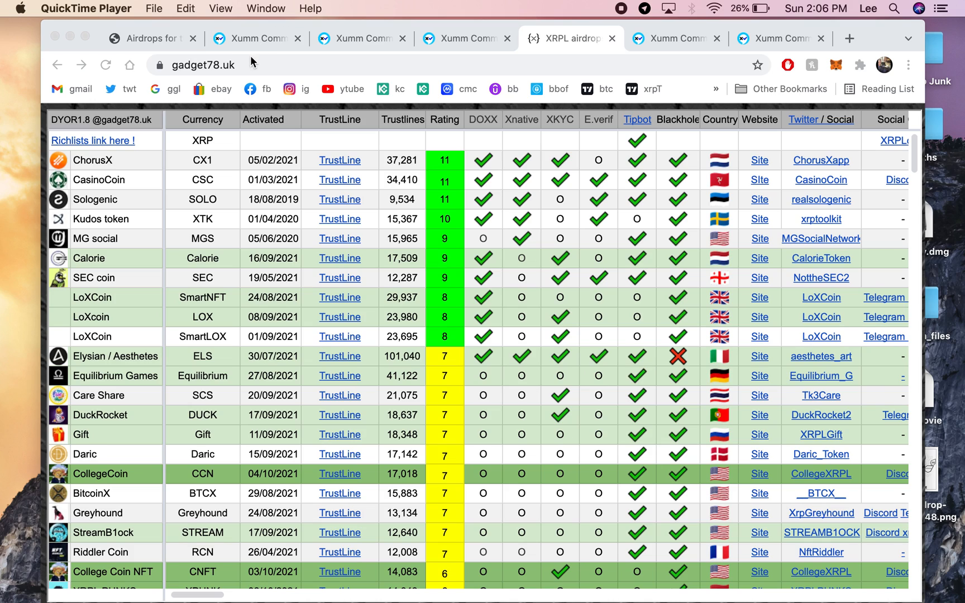
pyautogui.moveTo(205, 46)
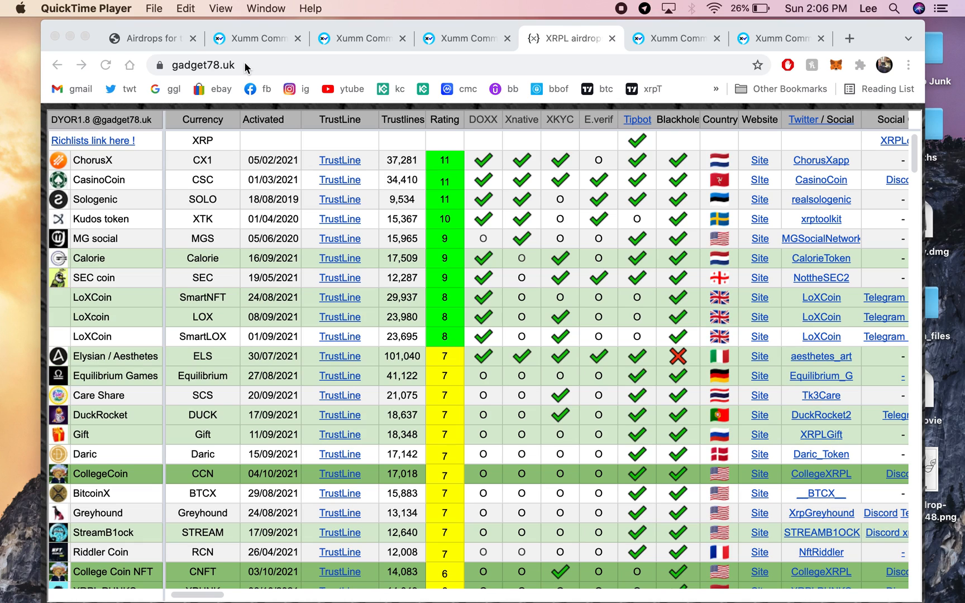
pyautogui.moveTo(245, 39)
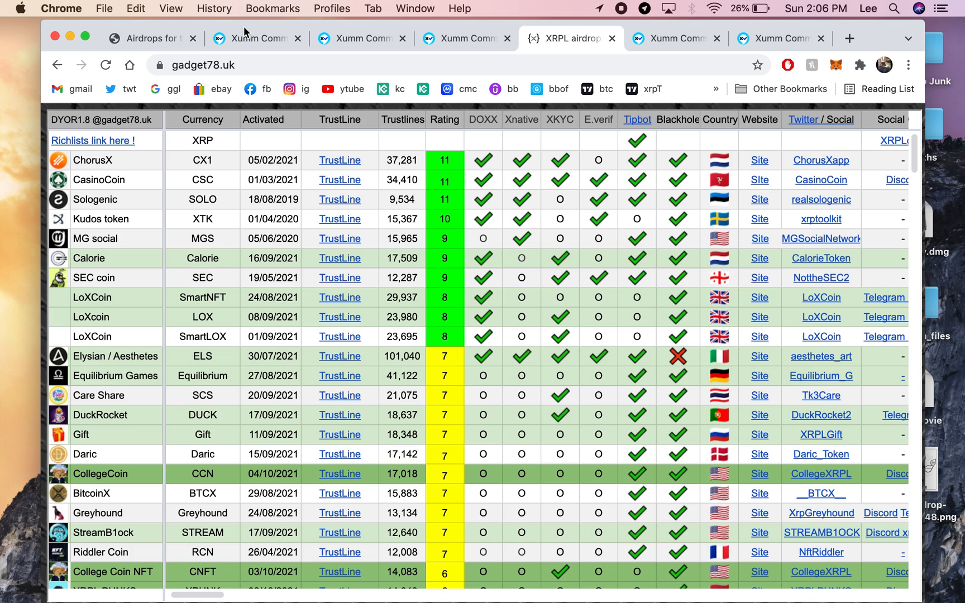
pyautogui.moveTo(467, 31)
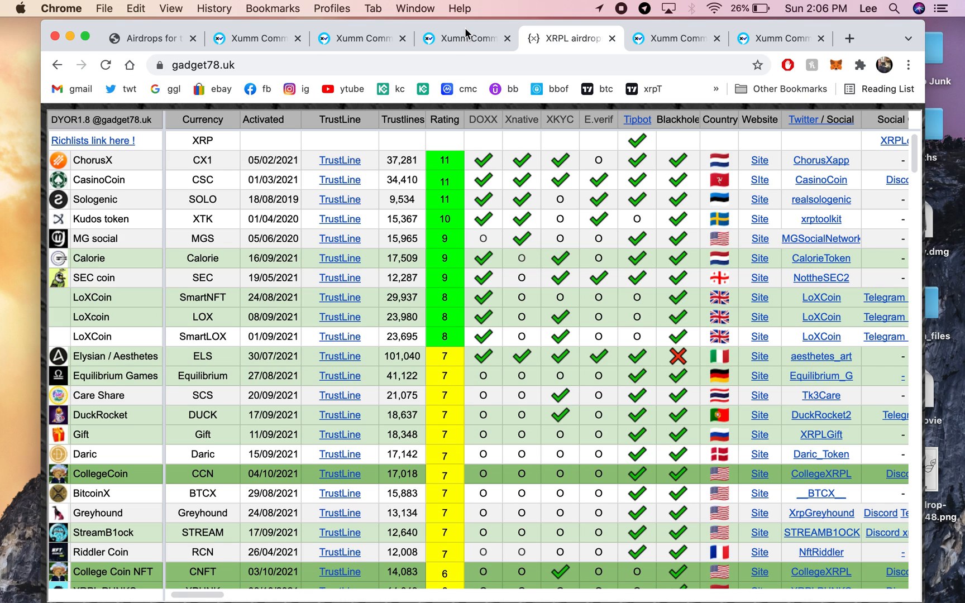
# - Return from the logged-in Xumm Community page to the gadget78.uk trustline list
pyautogui.click(464, 38)
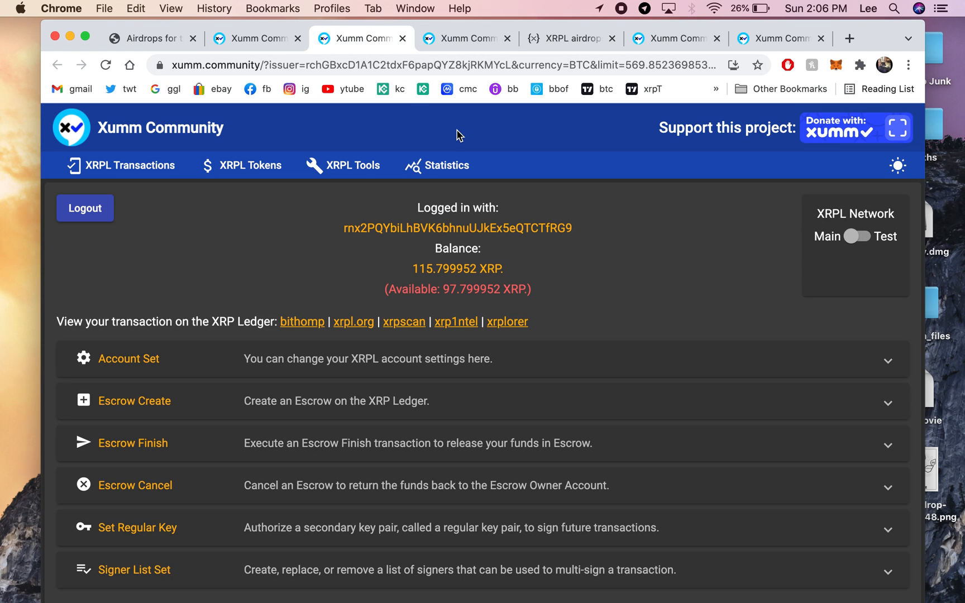
pyautogui.moveTo(575, 52)
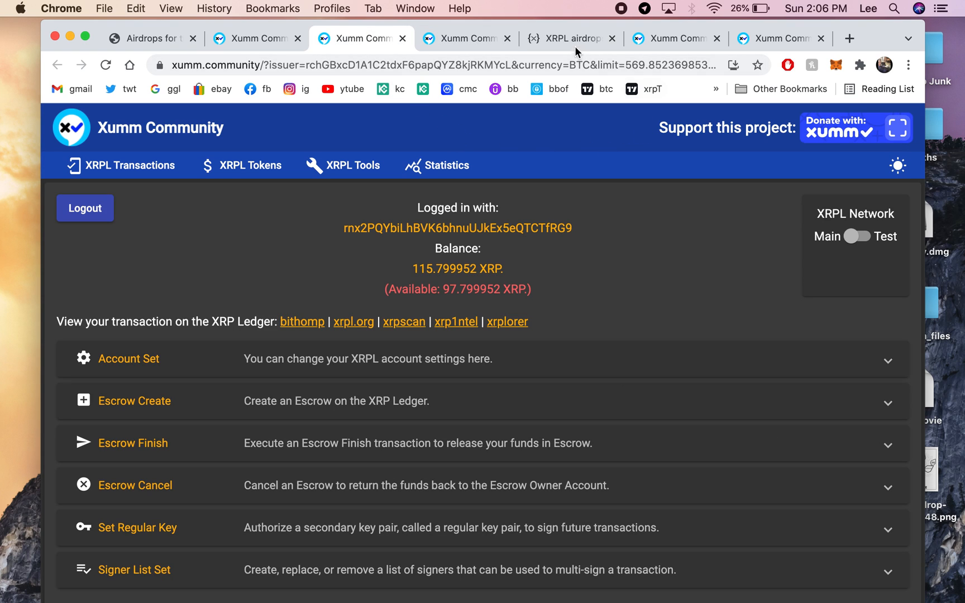
pyautogui.click(566, 38)
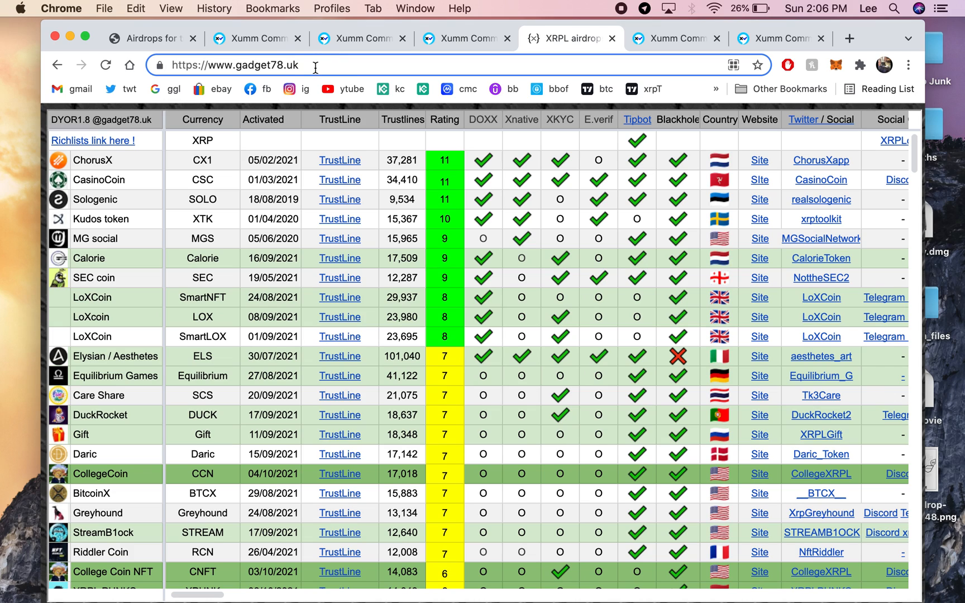
pyautogui.moveTo(343, 167)
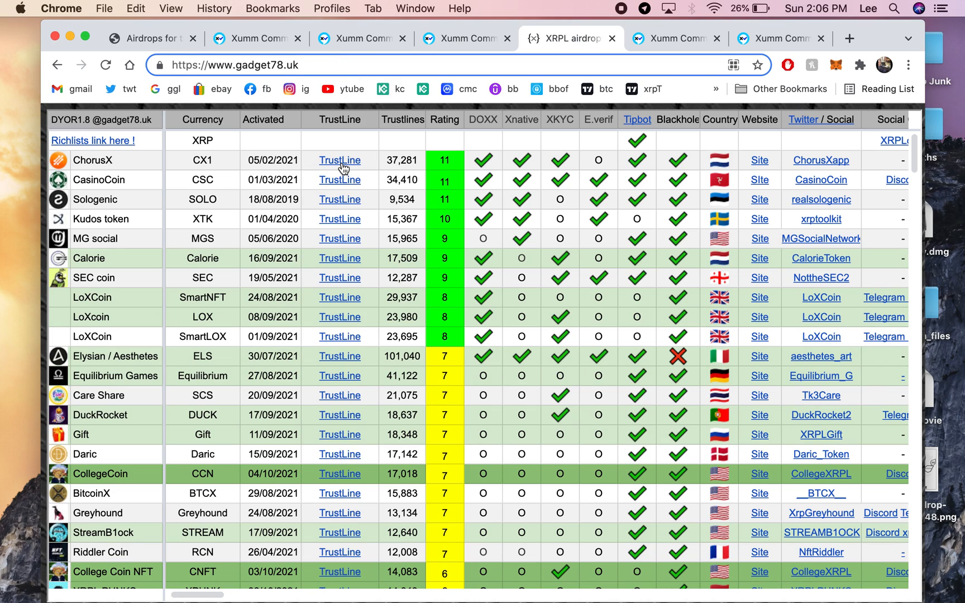
pyautogui.moveTo(334, 370)
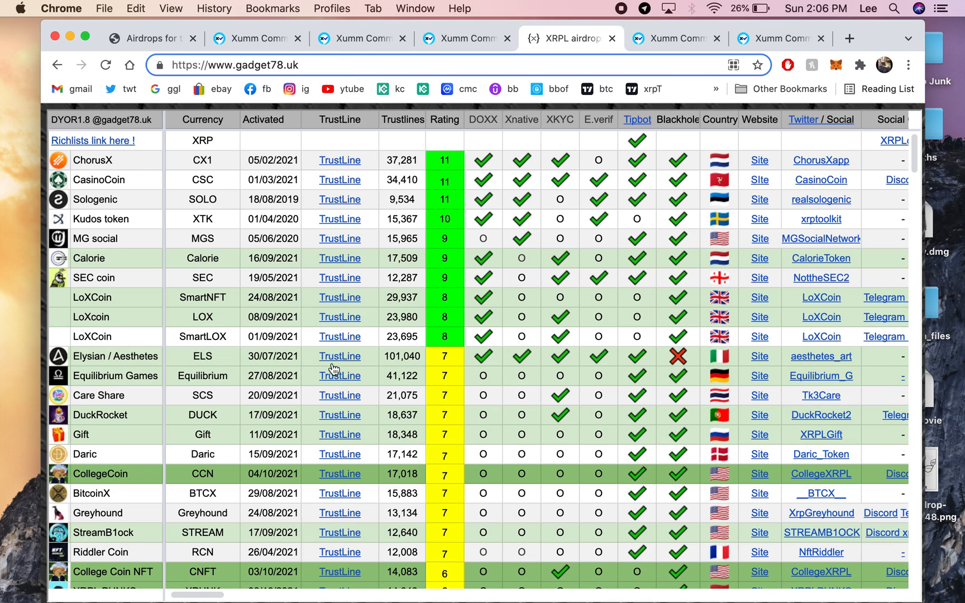
pyautogui.moveTo(328, 203)
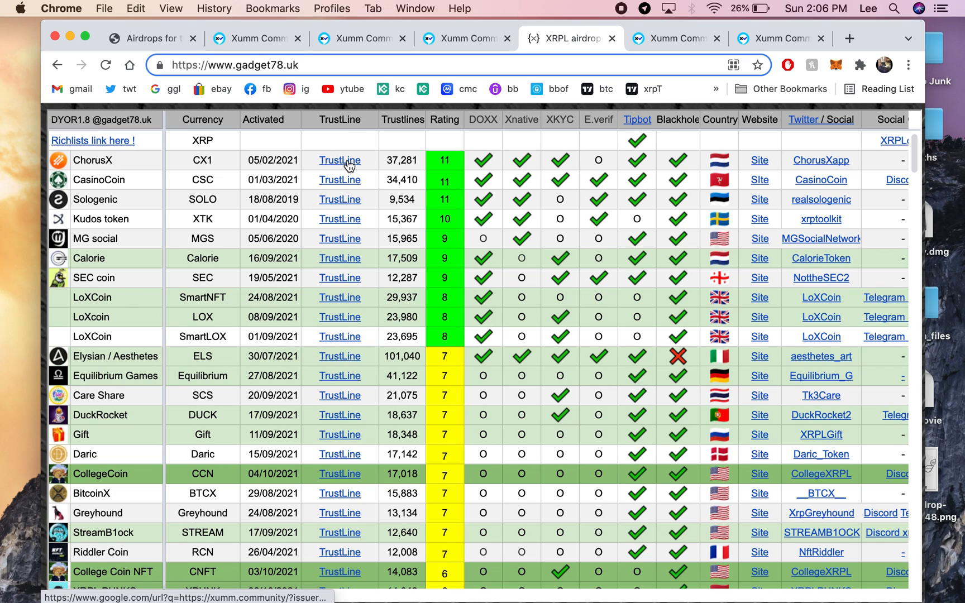
pyautogui.moveTo(338, 388)
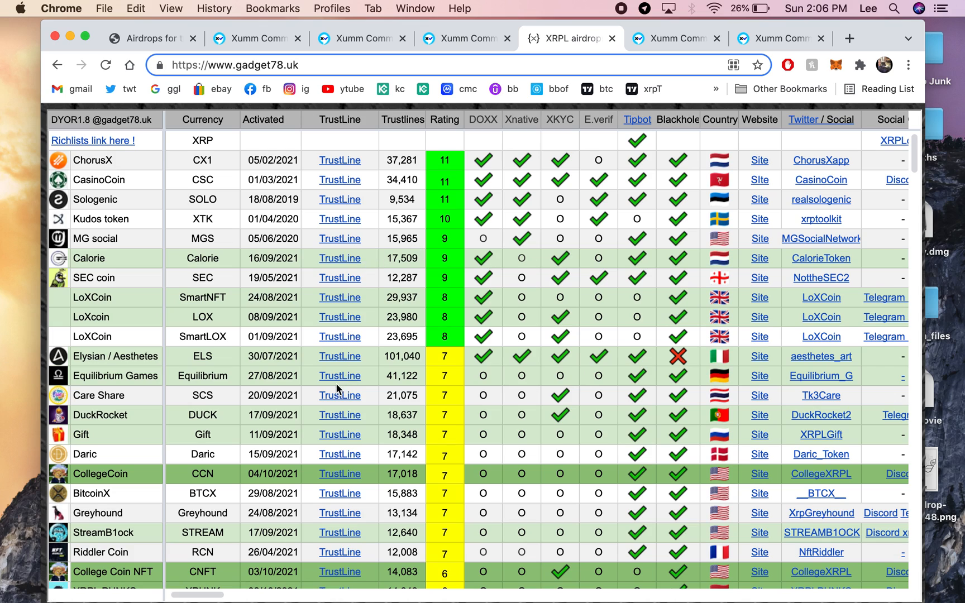
pyautogui.moveTo(369, 332)
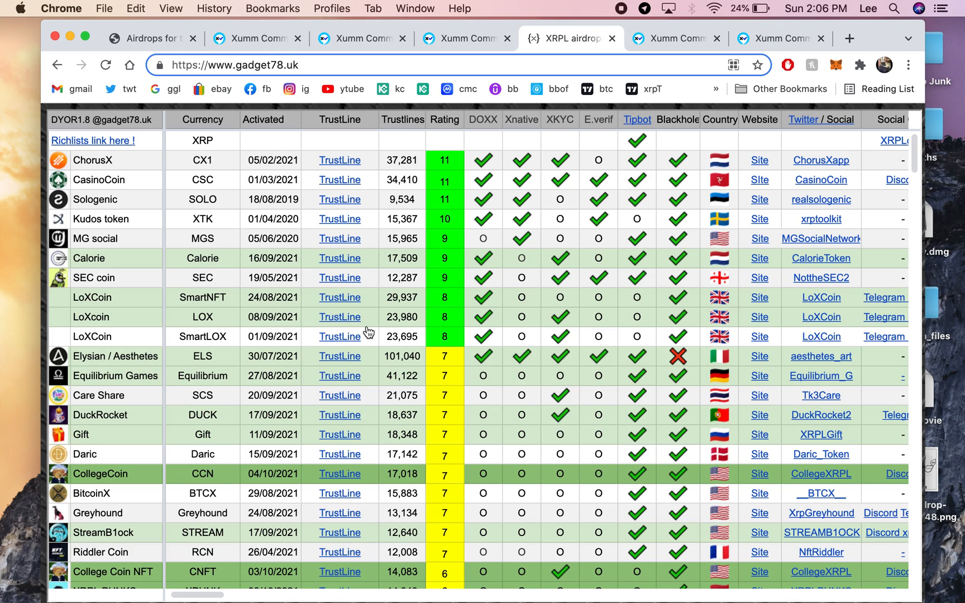
pyautogui.moveTo(420, 132)
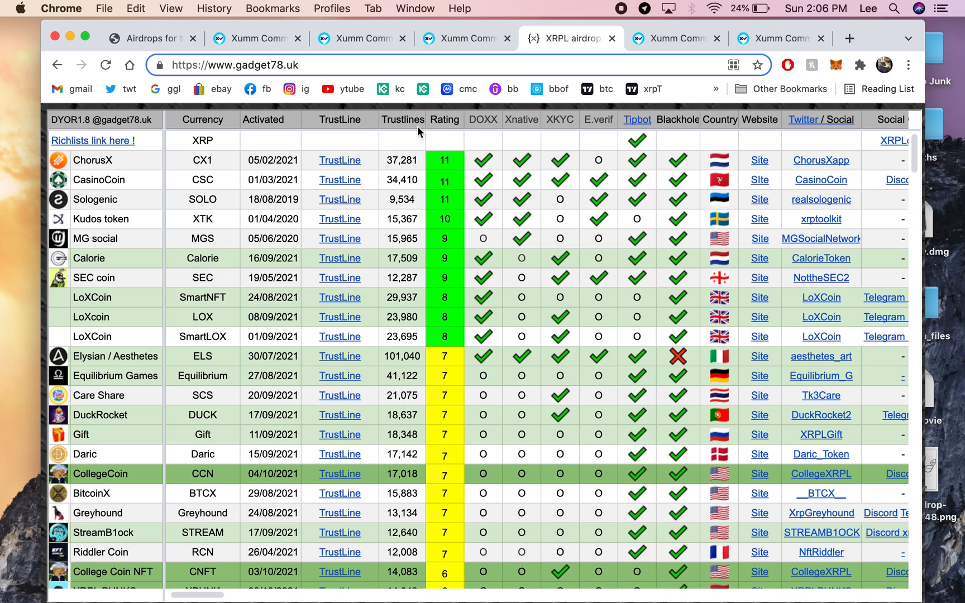
pyautogui.scroll(-3)
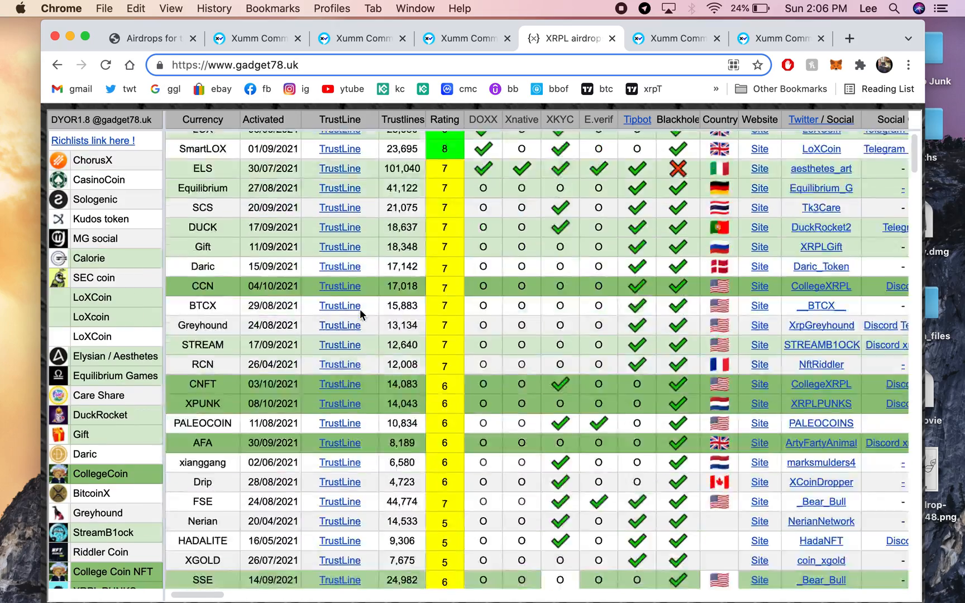
pyautogui.scroll(-3)
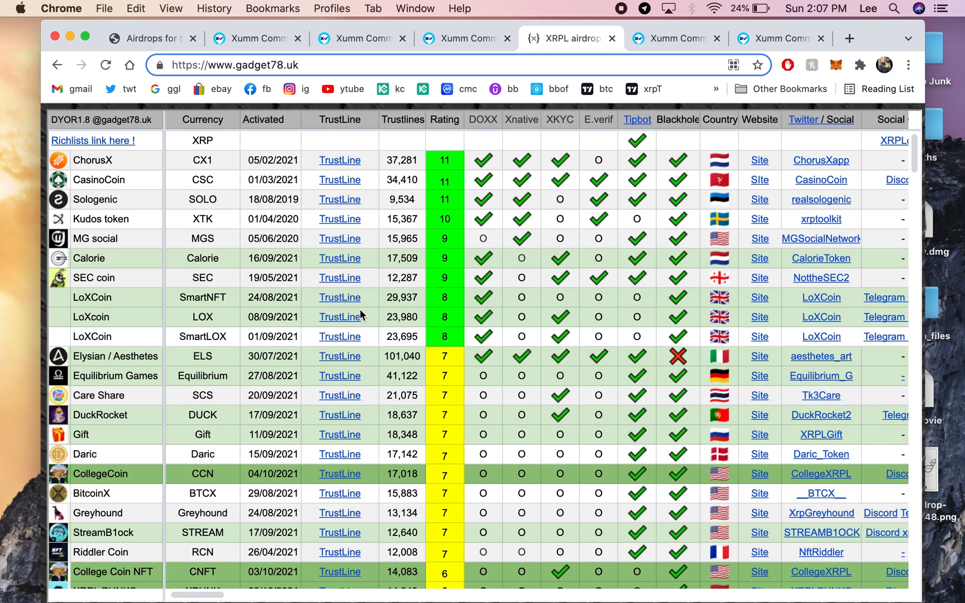
pyautogui.moveTo(340, 160)
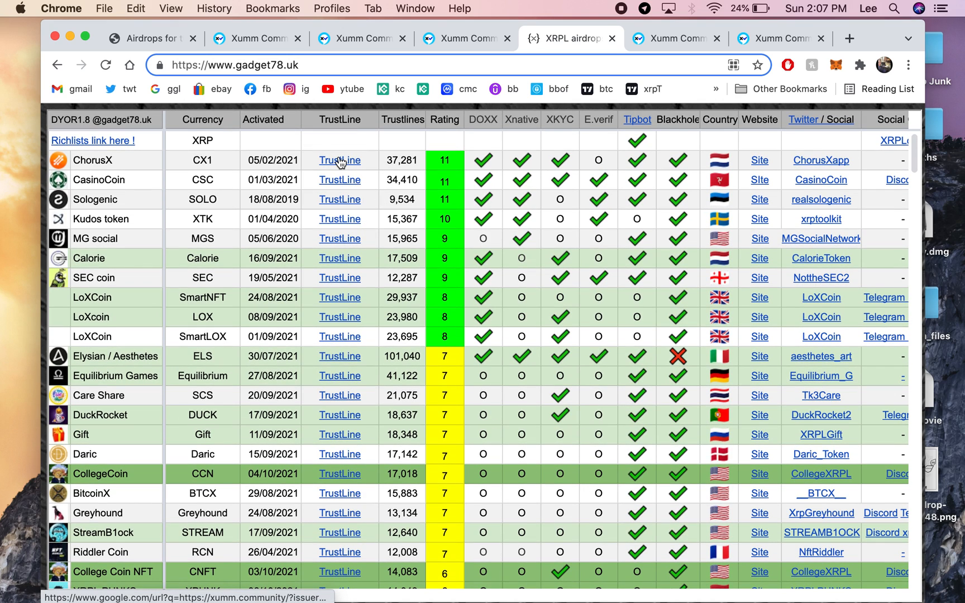
# - Set up the ChorusX CX1 TrustSet from the list and confirm it for signing
pyautogui.click(339, 159)
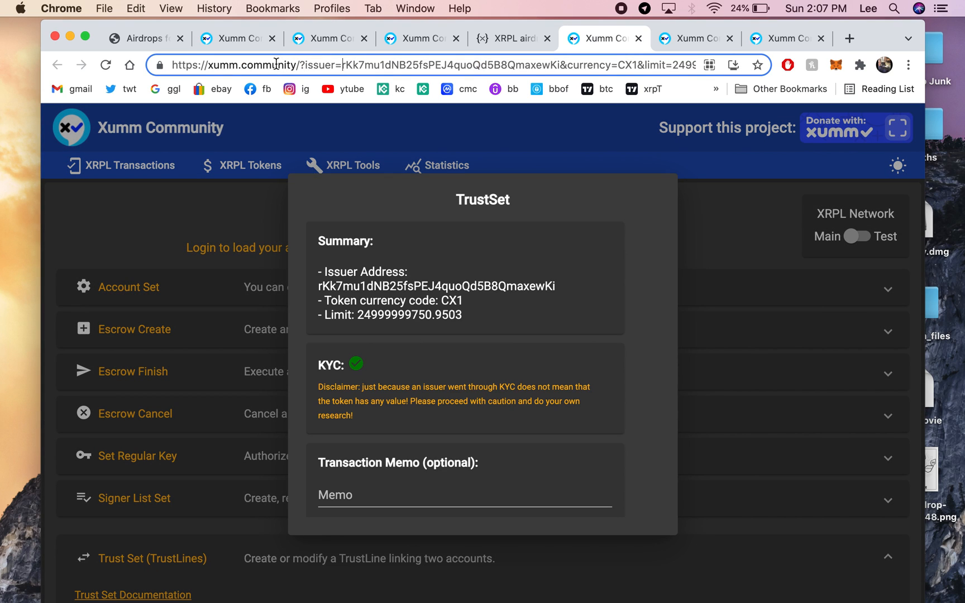
pyautogui.scroll(-3)
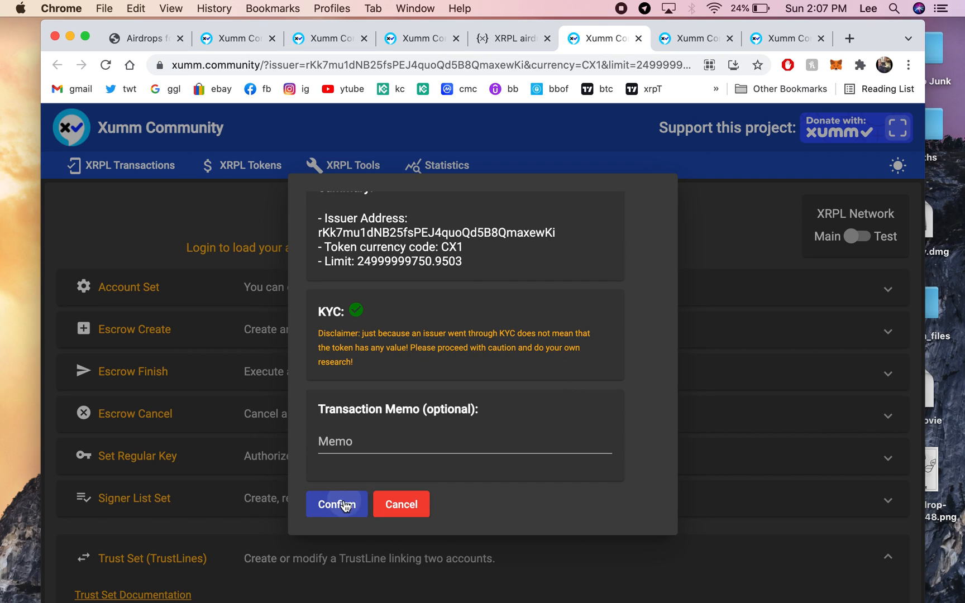
pyautogui.click(336, 503)
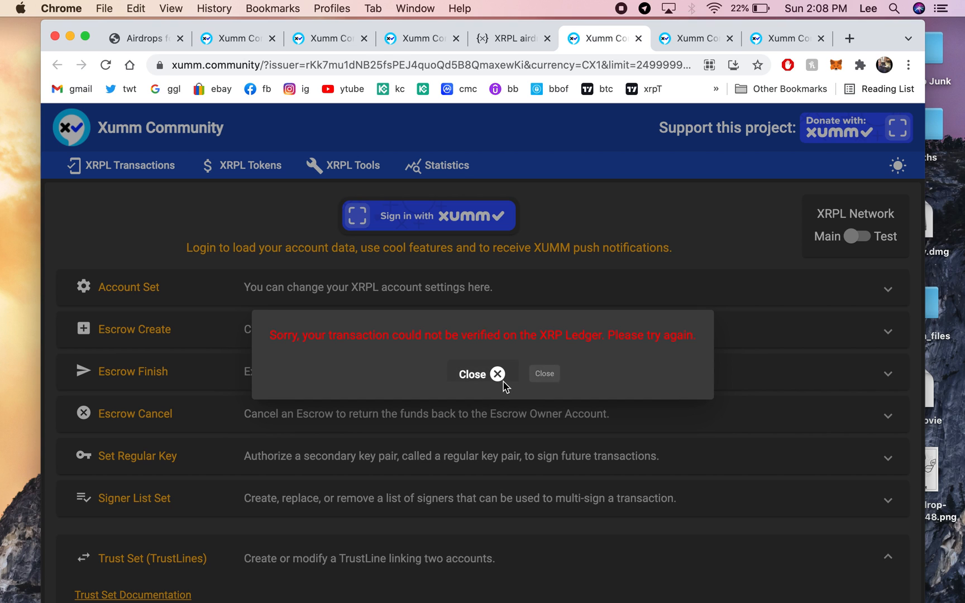
# - Dismiss the not-verified message, leaving the transactions page's Trust Set section showing
pyautogui.click(480, 373)
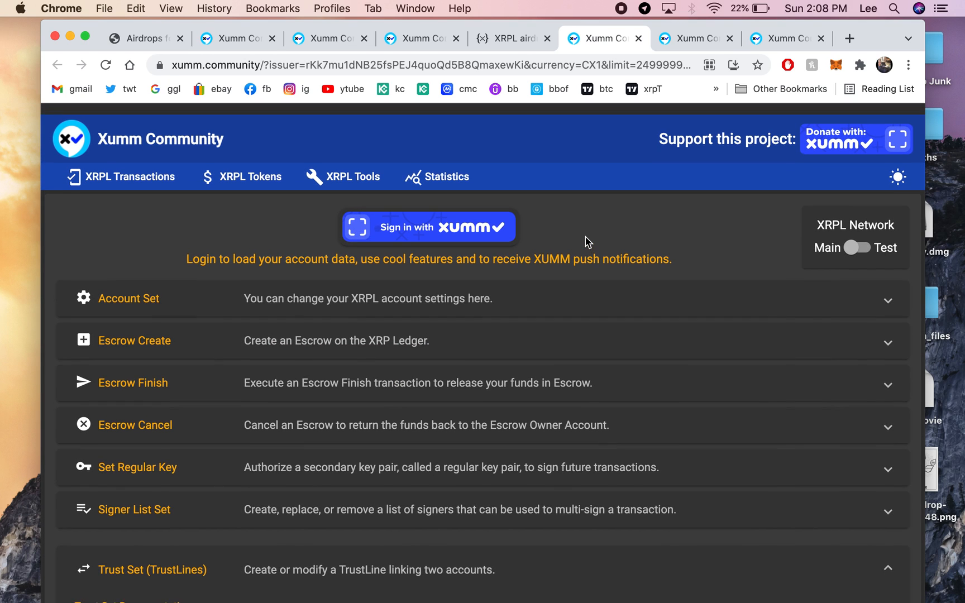
pyautogui.scroll(-3)
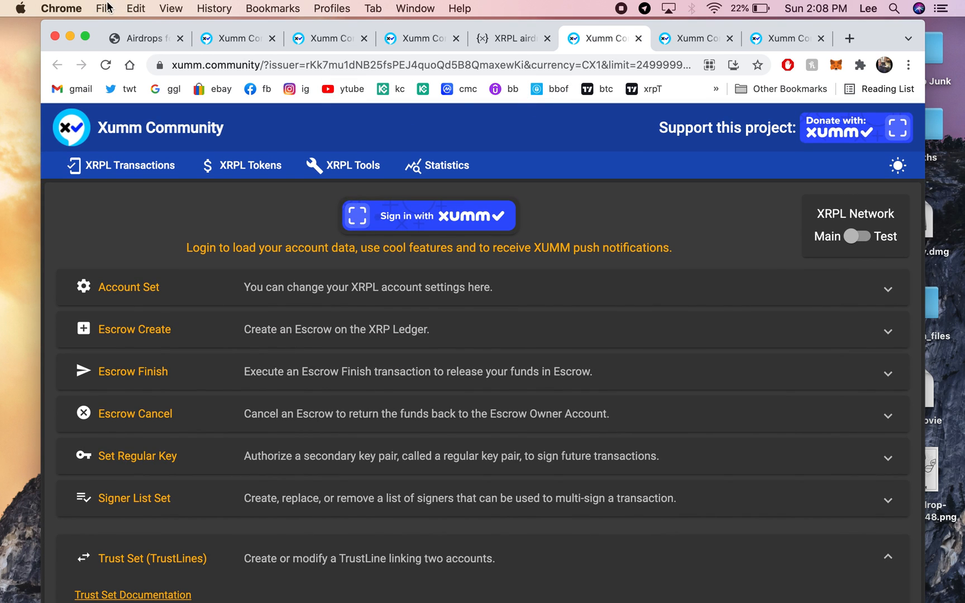
pyautogui.moveTo(620, 9)
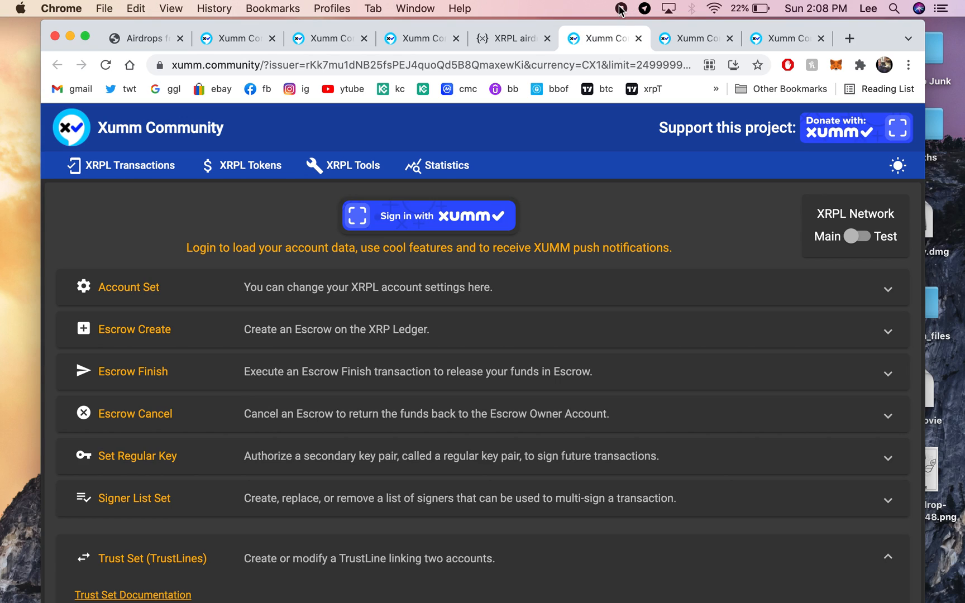